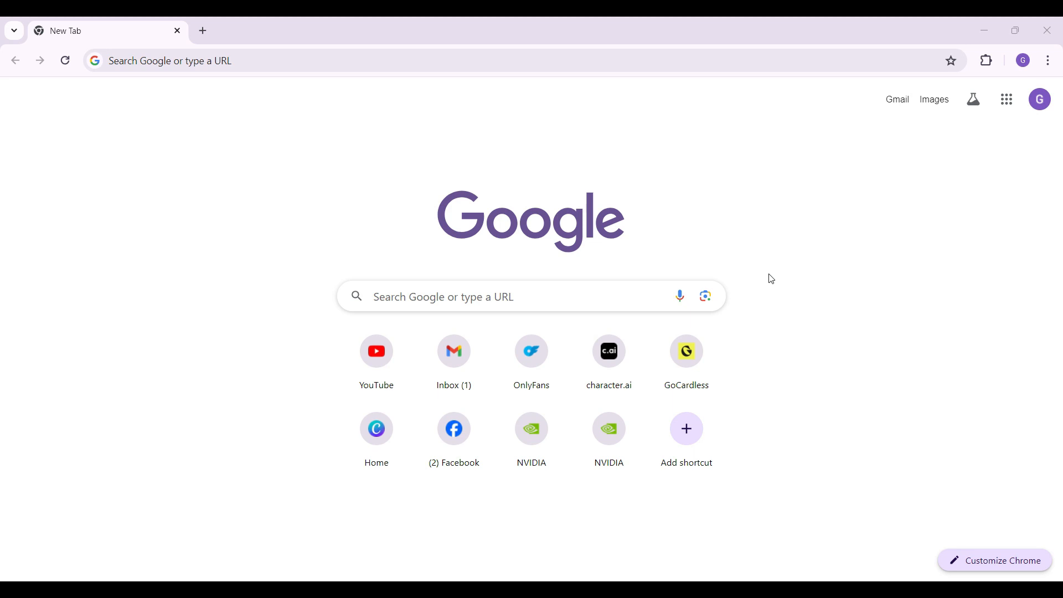
mouse_move(451, 177)
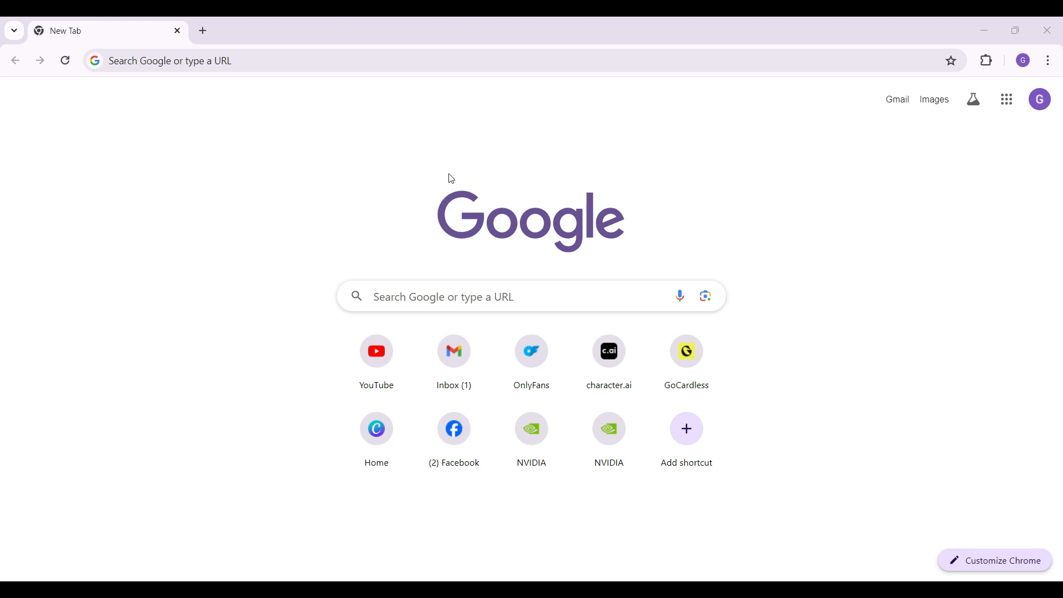
Step: Navigate to app.leonardo.ai to load the Leonardo.Ai home page
left_click(202, 59)
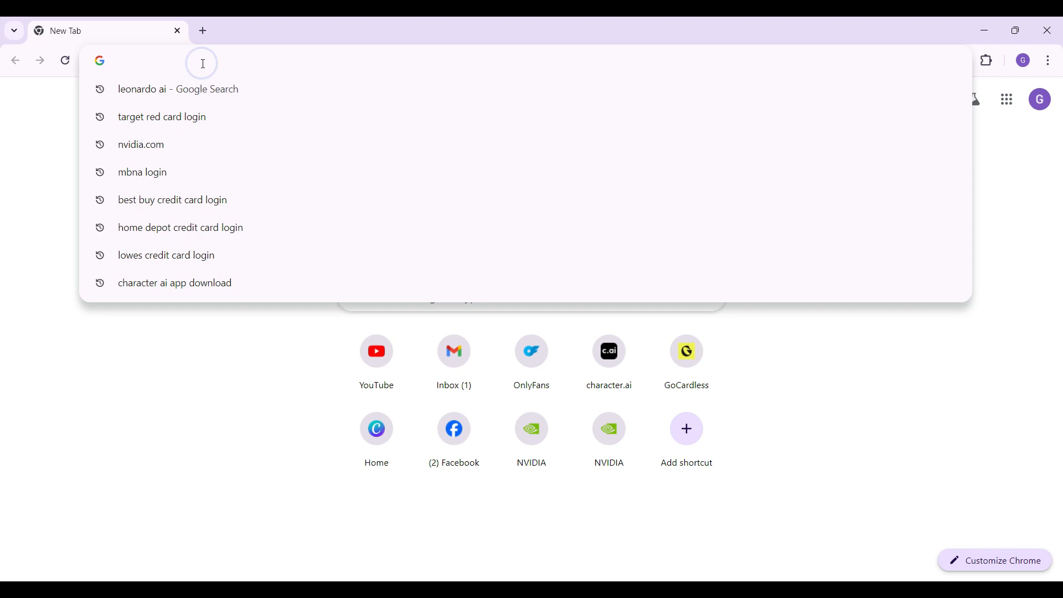
type("app.leonardo.ai")
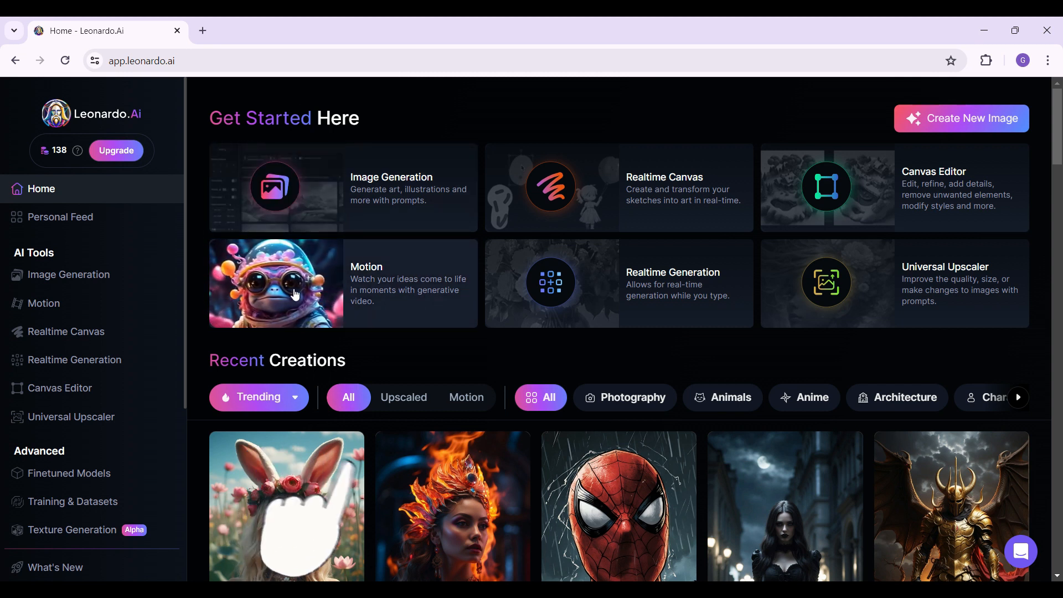
mouse_move(69, 274)
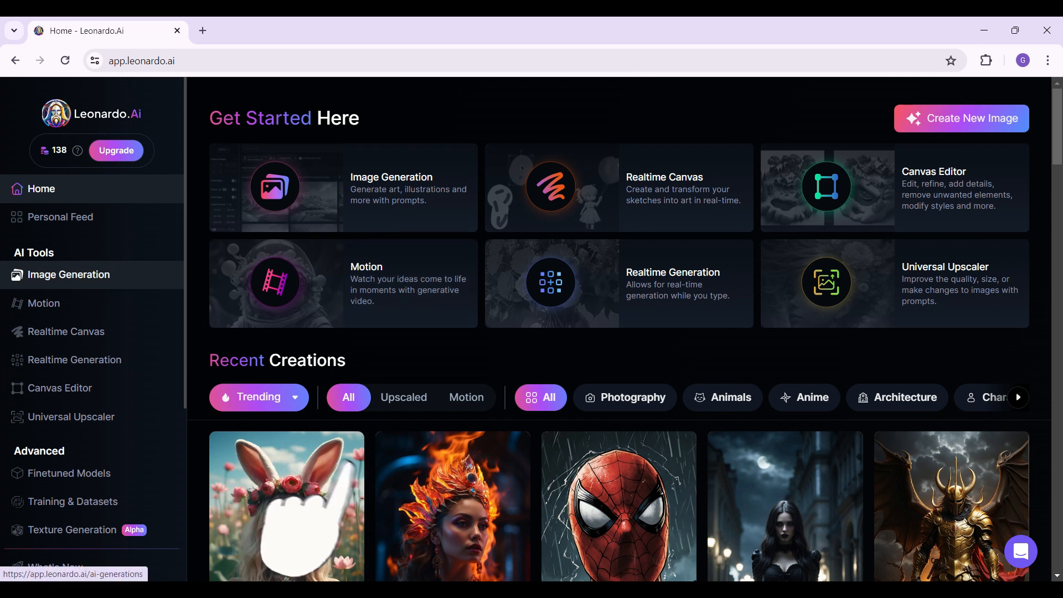
Step: Reach the account Settings page from the left sidebar
scroll("down", 3)
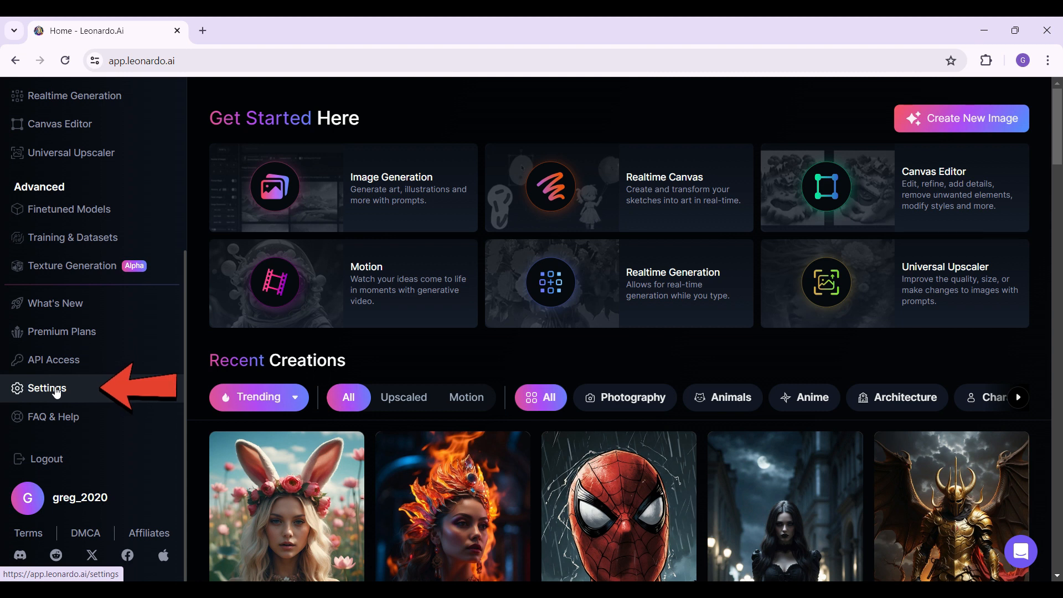
left_click(47, 387)
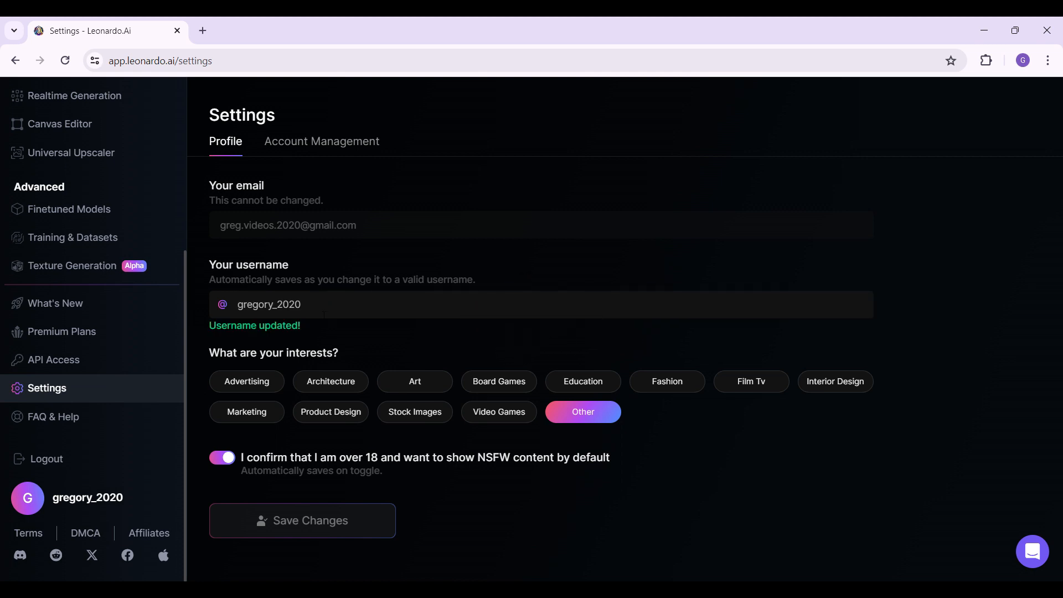
mouse_move(218, 347)
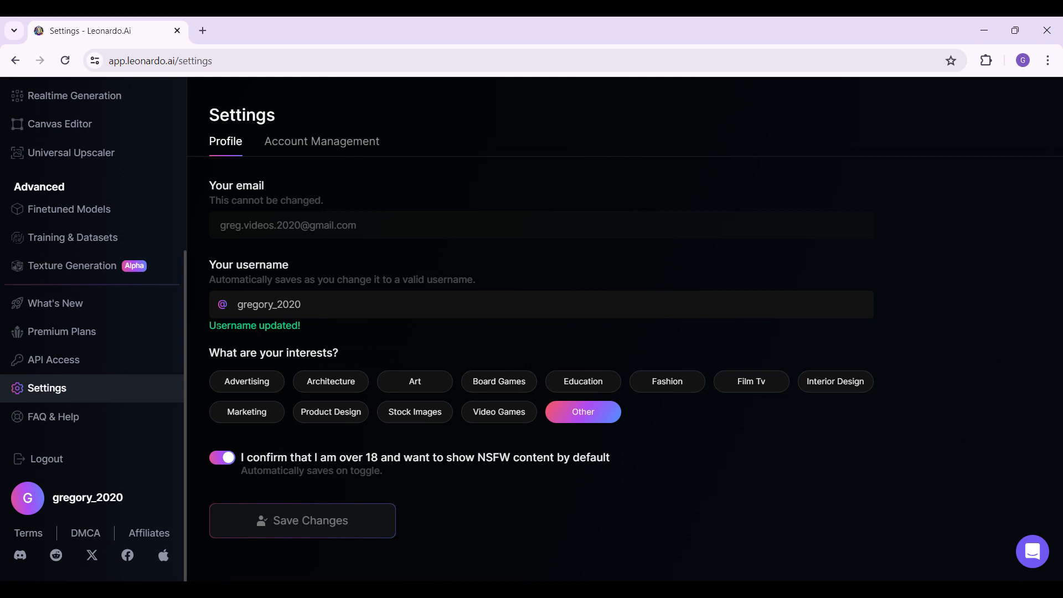
mouse_move(328, 339)
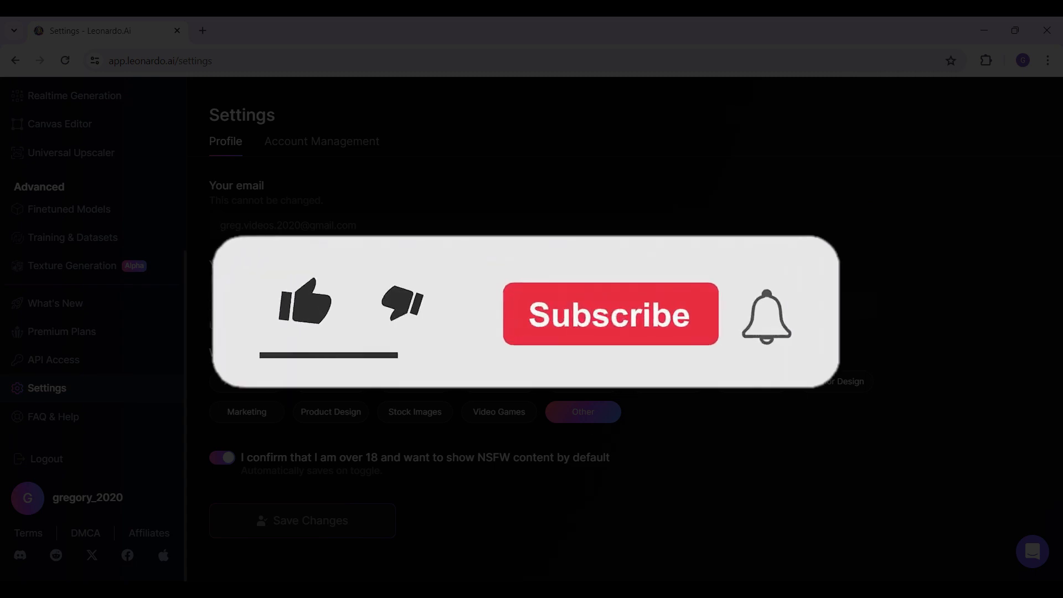
left_click(304, 304)
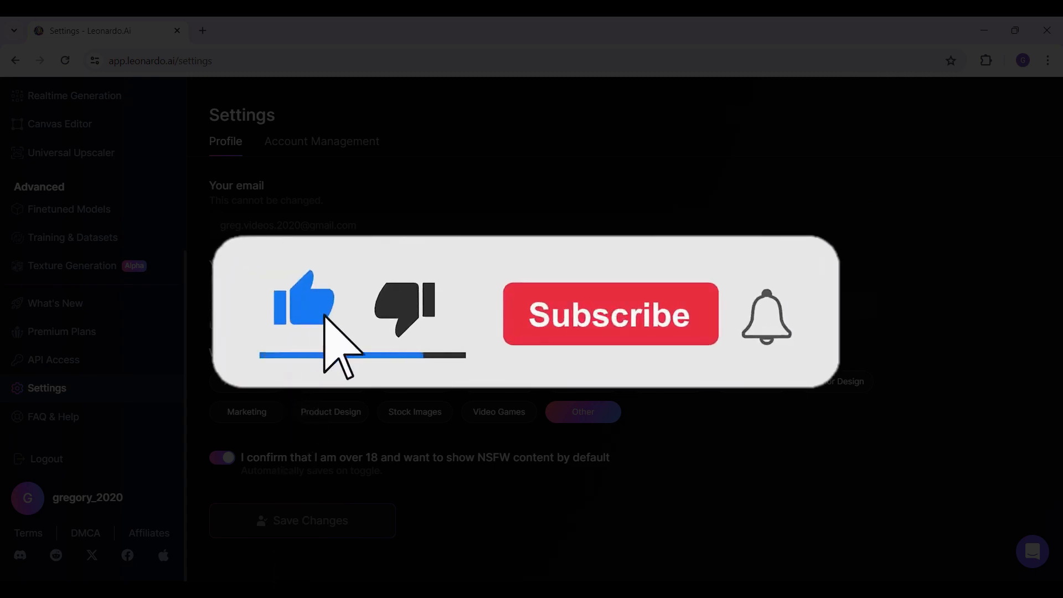